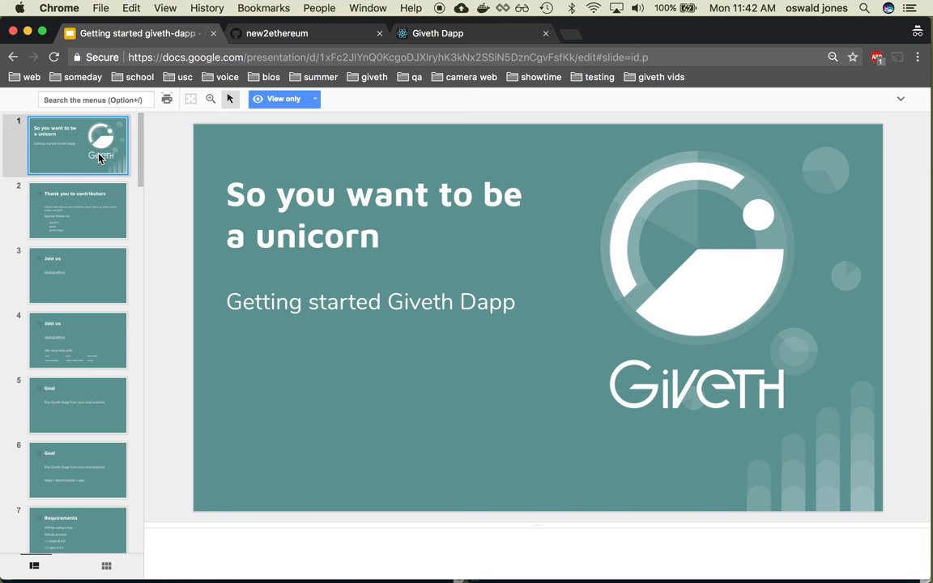
# Advance through the contributors slide to the 'Join us' slide with the slack.giveth.io link
pyautogui.click(77, 211)
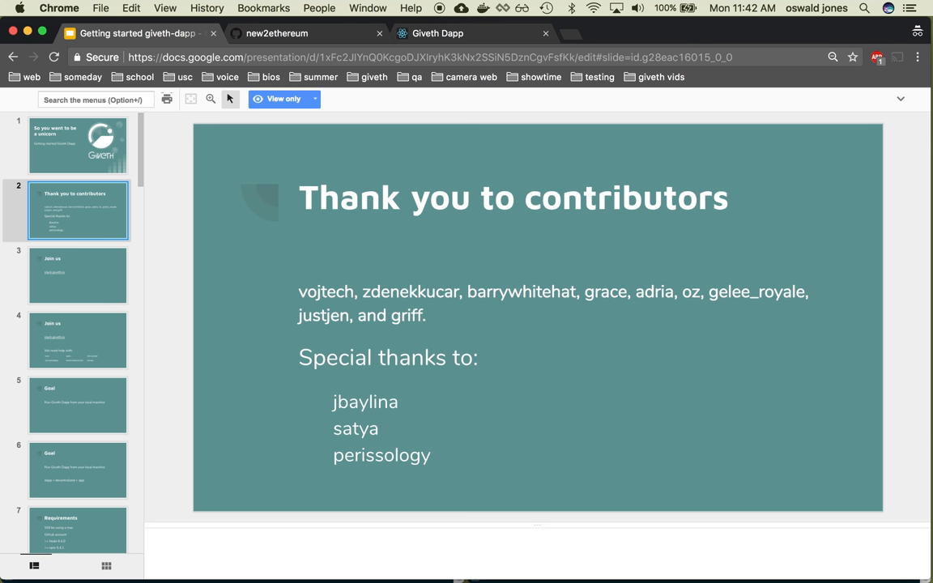
pyautogui.click(78, 275)
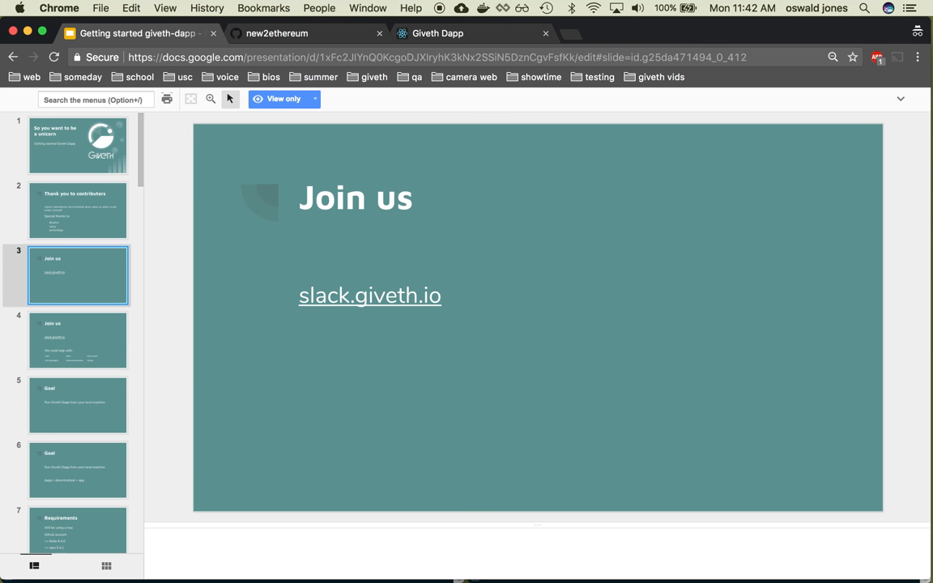
# Step through the help-needed and Goal slides to the 'Help' slide pointing to #devteam
pyautogui.click(77, 341)
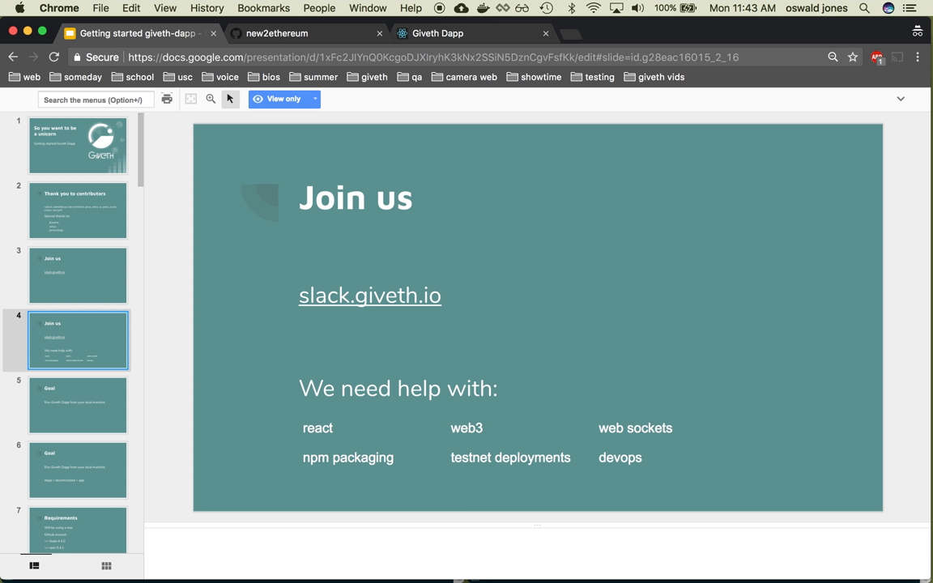
pyautogui.click(77, 405)
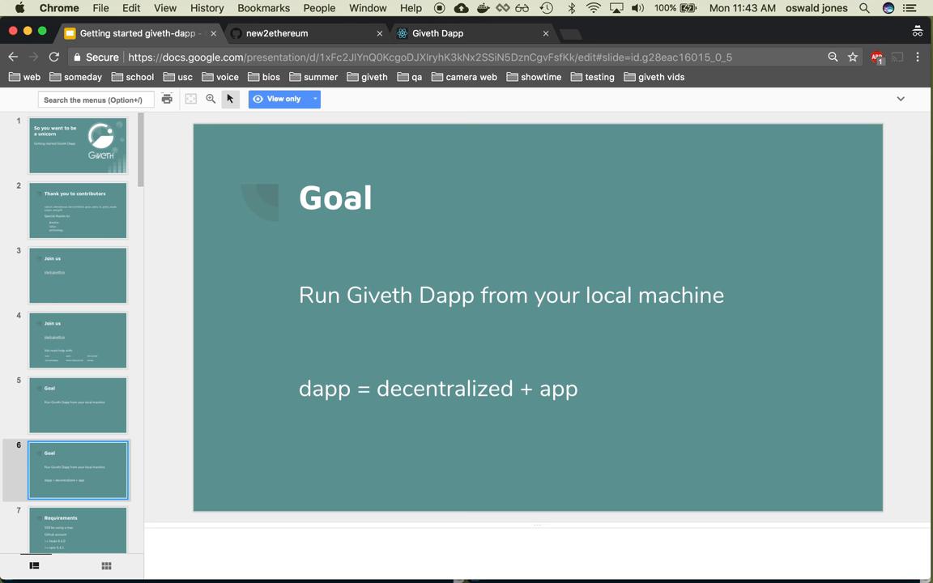
pyautogui.click(77, 506)
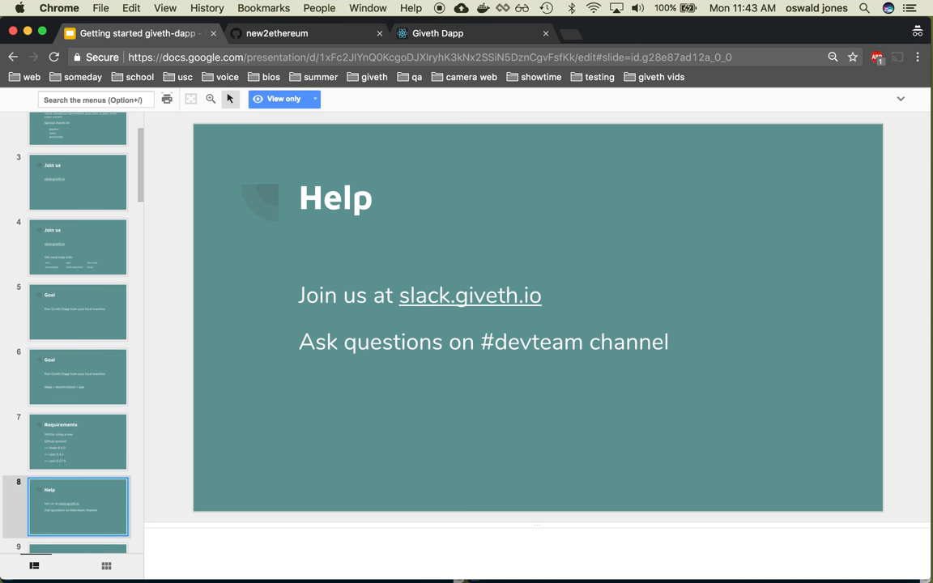
# Move to the '3 Servers = 1 Giveth Dapp' slide mapping React, Feathers and Contracts to ports
pyautogui.click(78, 505)
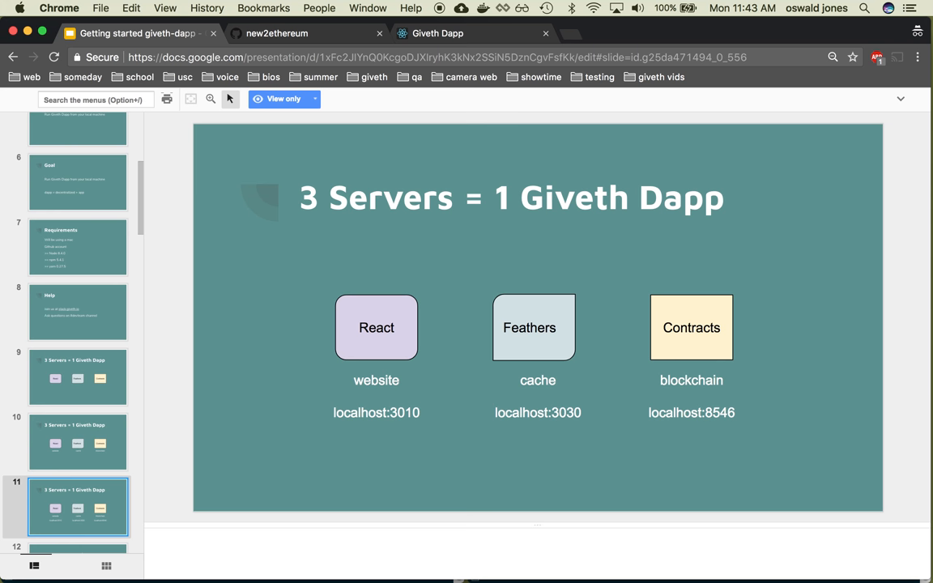
pyautogui.moveTo(101, 159)
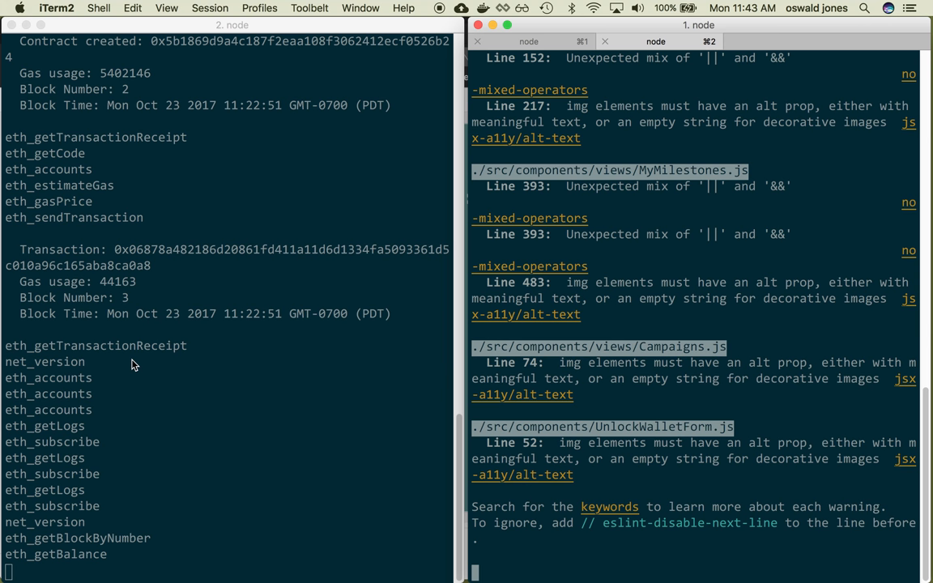
pyautogui.moveTo(508, 110)
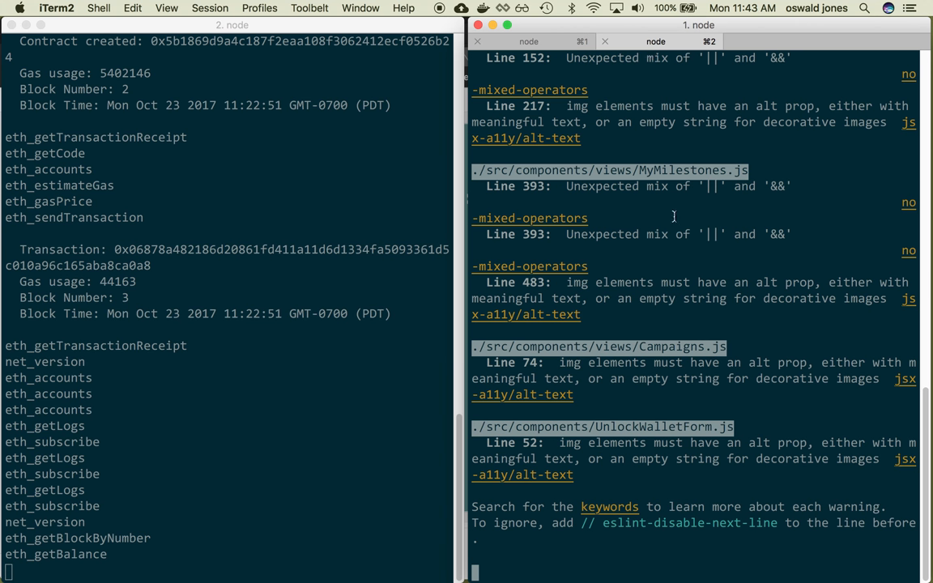
pyautogui.moveTo(678, 242)
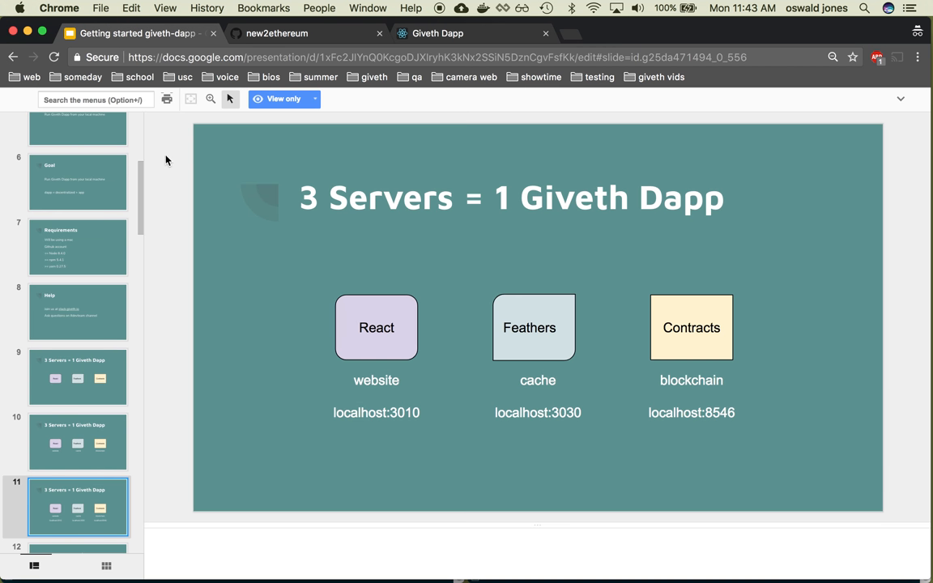
# Return from the iTerm2 node logs to the deck's 'Let's get started' slide
pyautogui.click(78, 438)
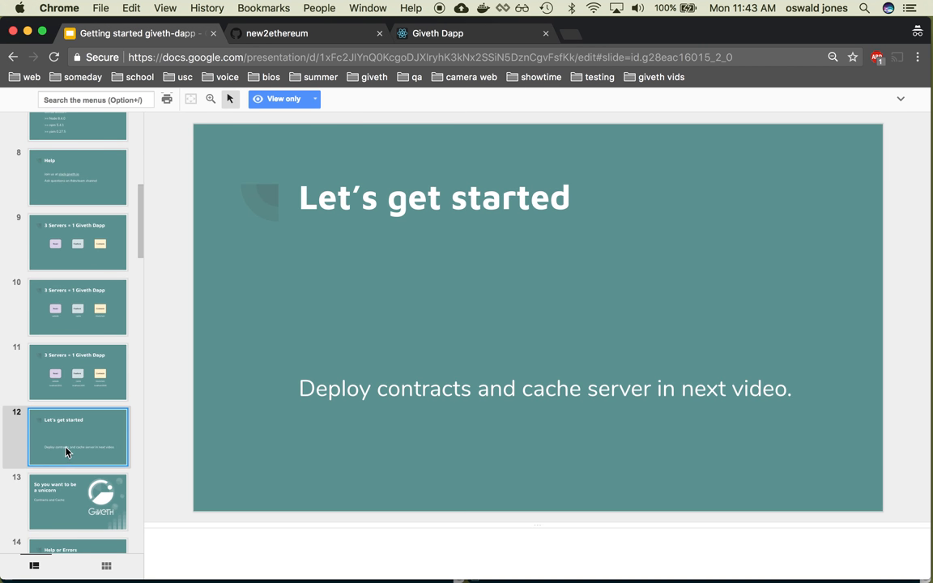
pyautogui.moveTo(59, 450)
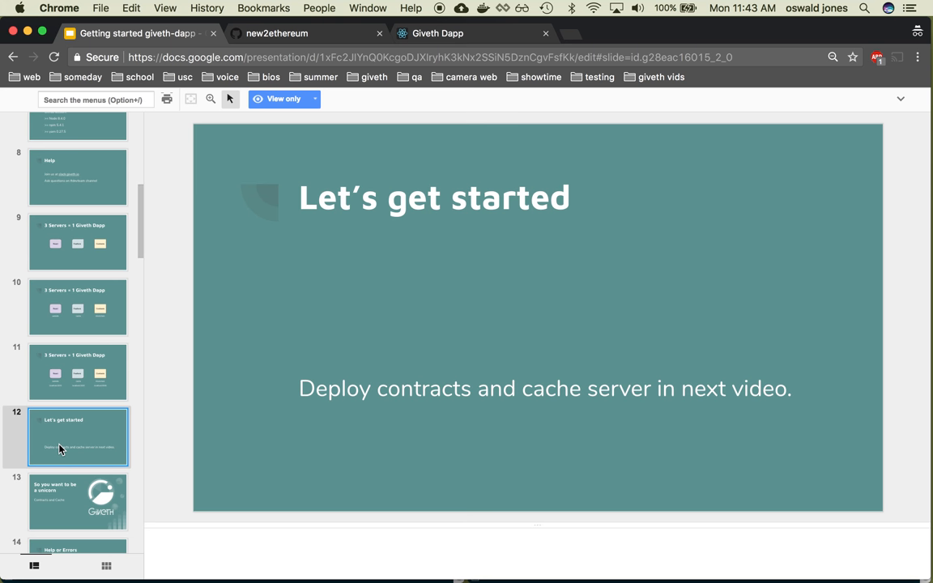